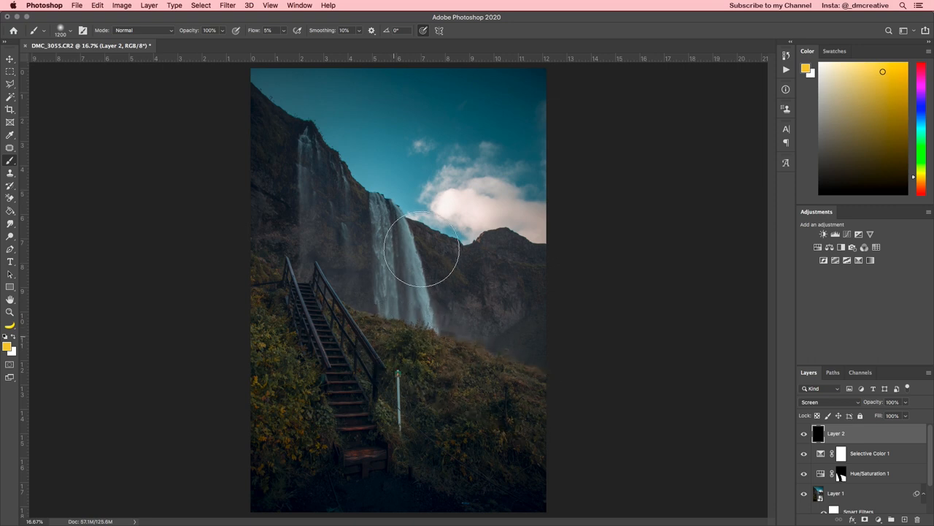
- Brush warm orange light onto the waterfall, along the stairs and into the clouds on Layer 3
{"action": "left_click_drag", "start_coordinate": [420, 248], "coordinate": [300, 314]}
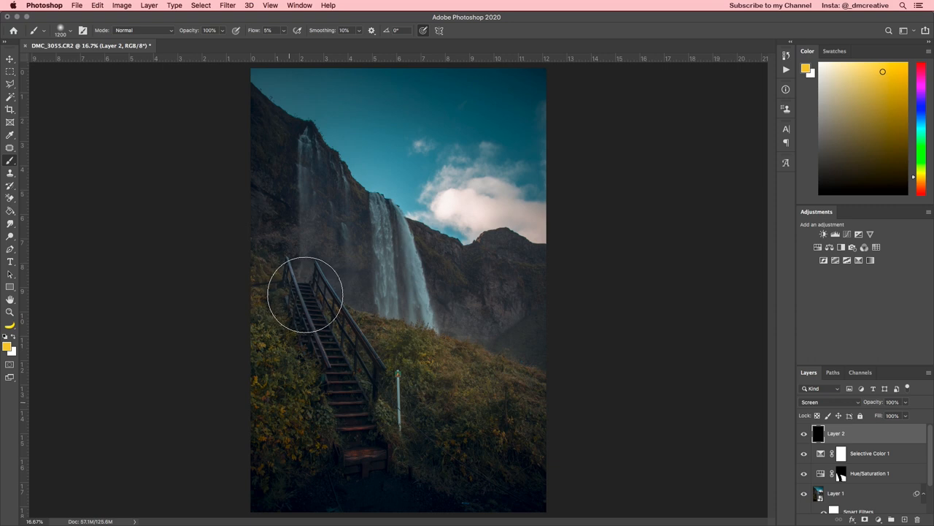
{"action": "left_click_drag", "start_coordinate": [305, 295], "coordinate": [336, 356]}
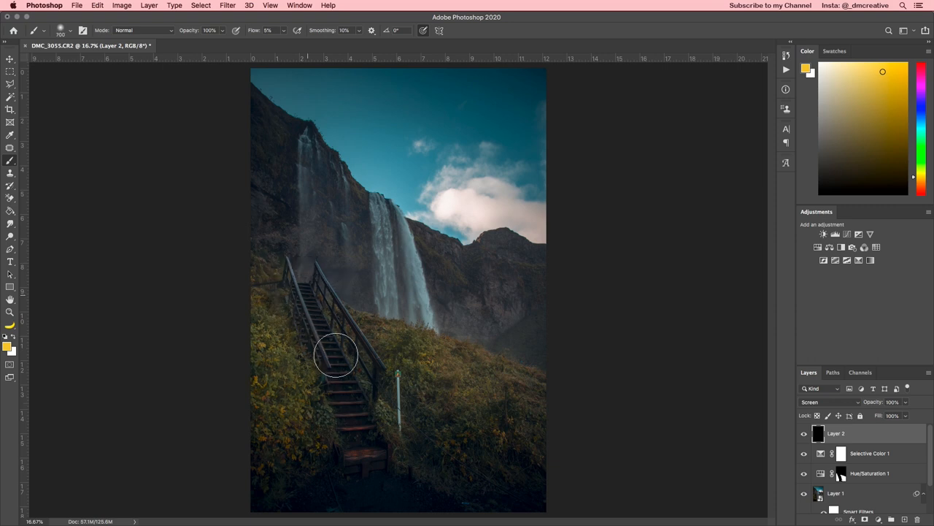
{"action": "left_click_drag", "start_coordinate": [336, 356], "coordinate": [388, 235]}
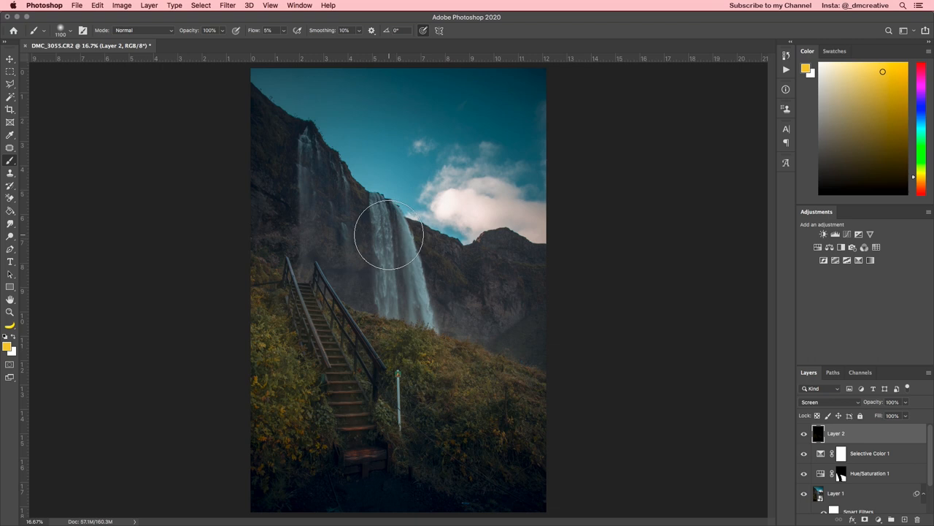
{"action": "left_click_drag", "start_coordinate": [389, 234], "coordinate": [459, 214]}
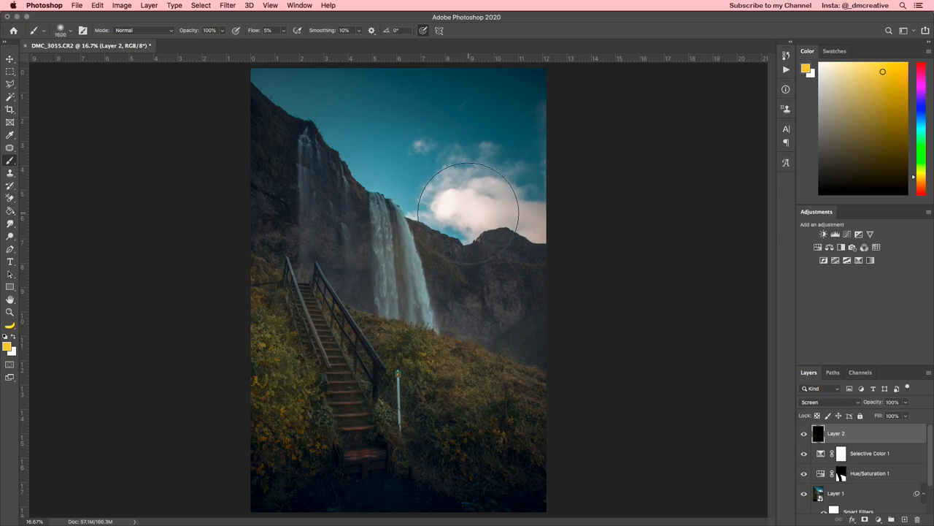
{"action": "mouse_move", "coordinate": [522, 197]}
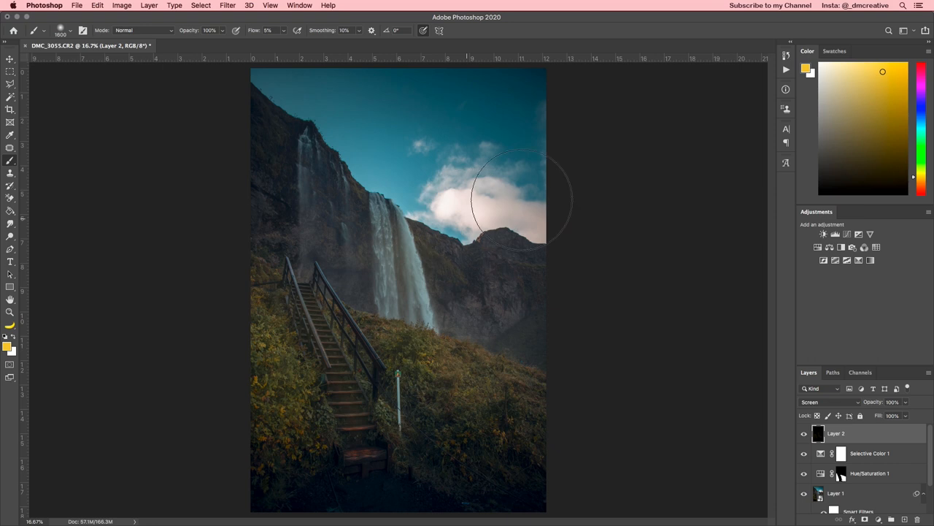